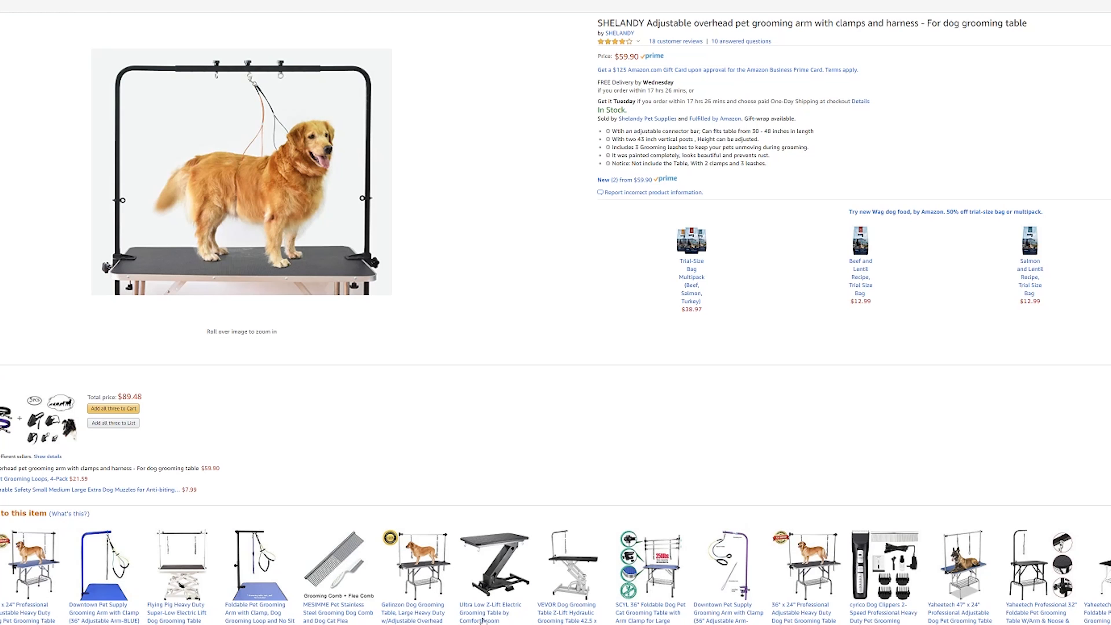
mouse_move(301, 112)
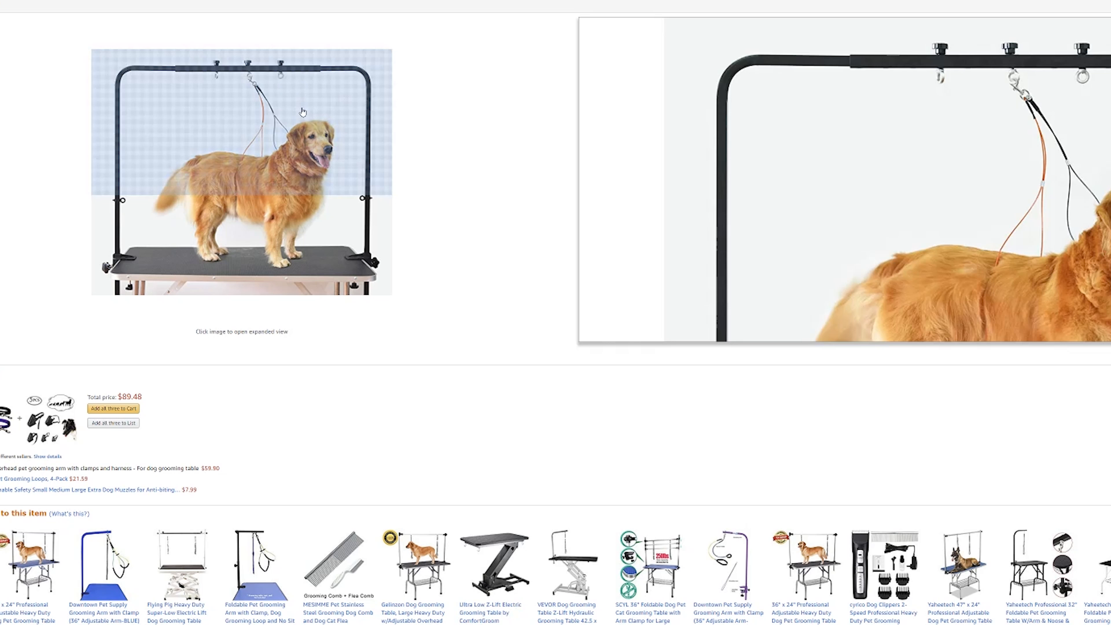